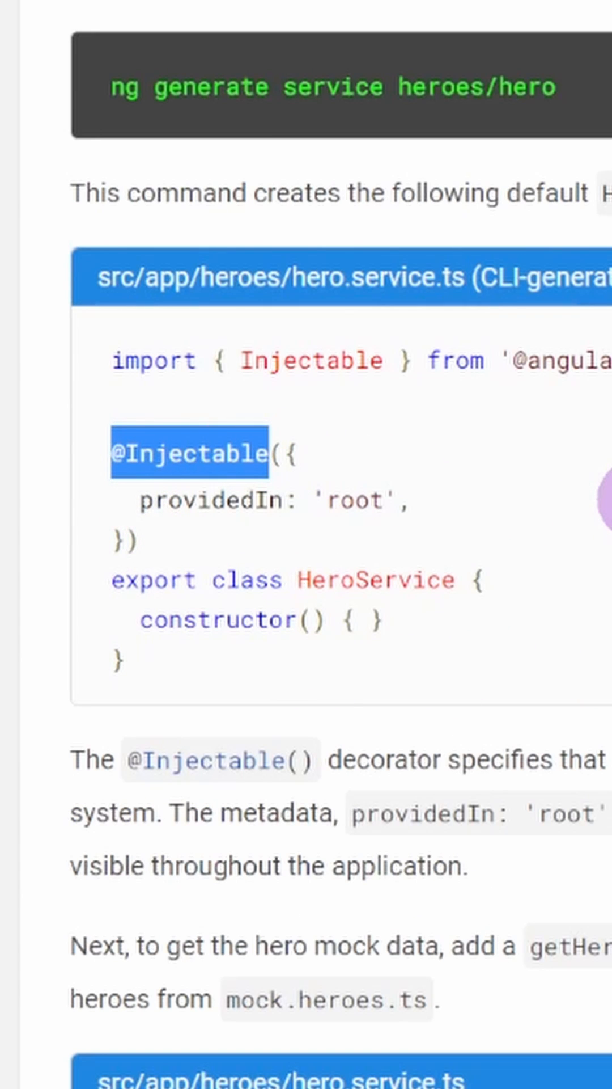
Review the NestJS Custom decorators, Controllers and Middleware pages, then return to the TypeScript playground
left_click(287, 11)
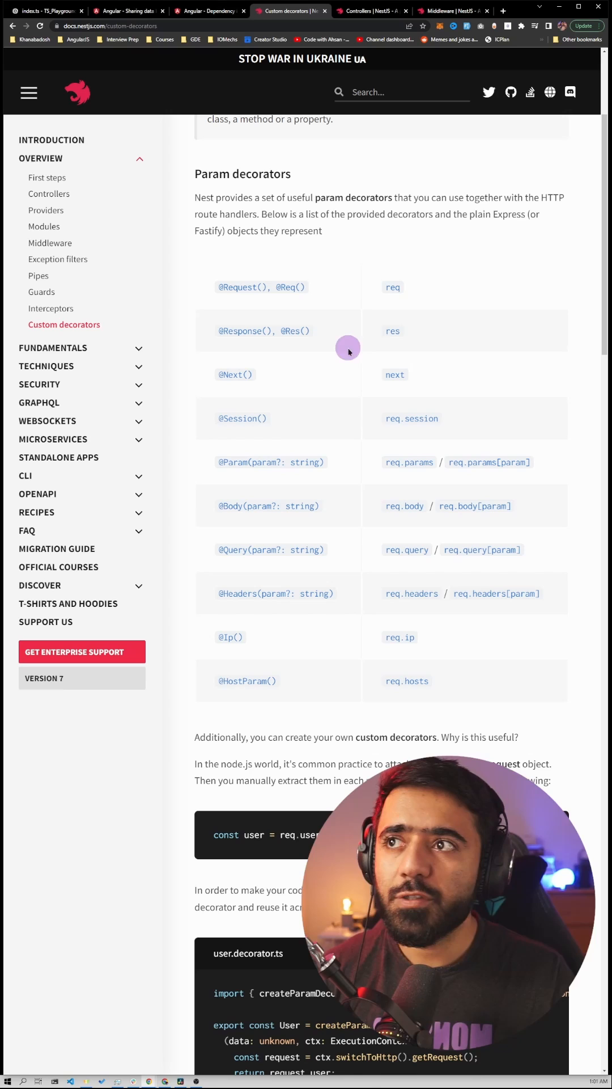
mouse_move(223, 296)
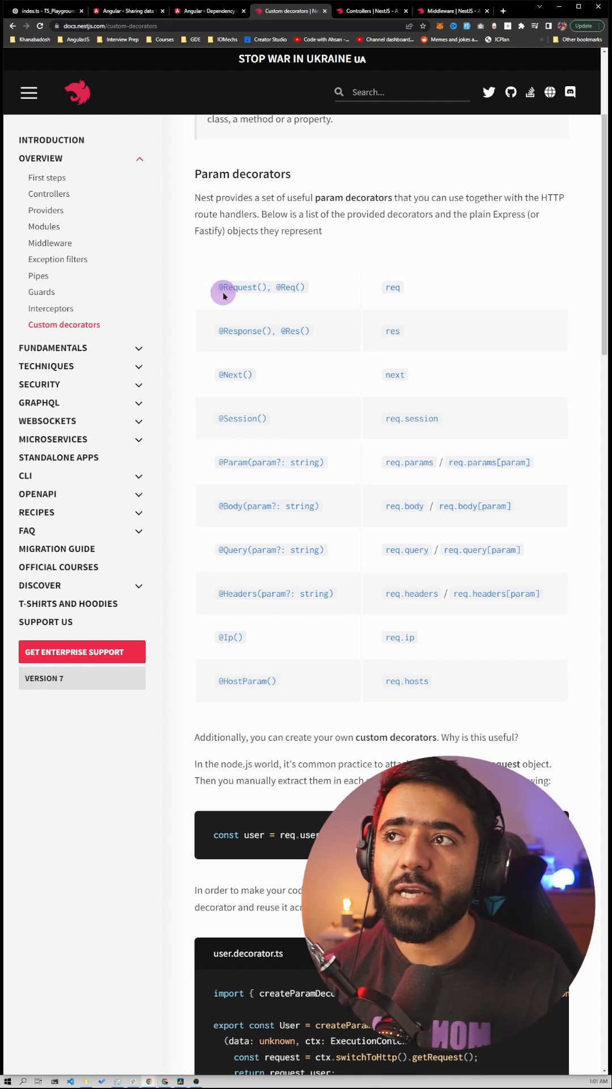
left_click(371, 10)
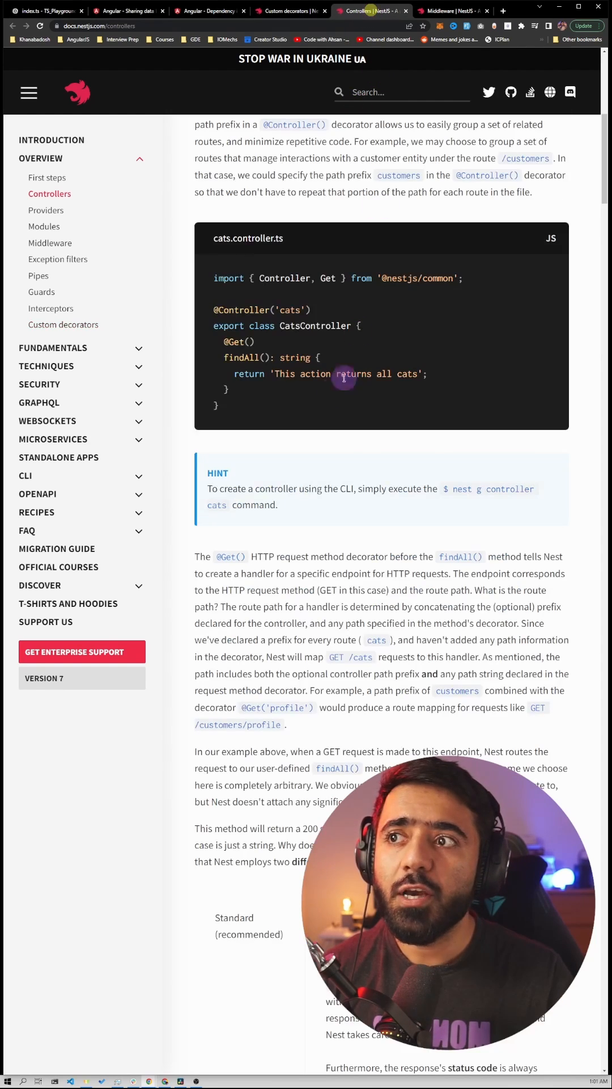
left_click(452, 12)
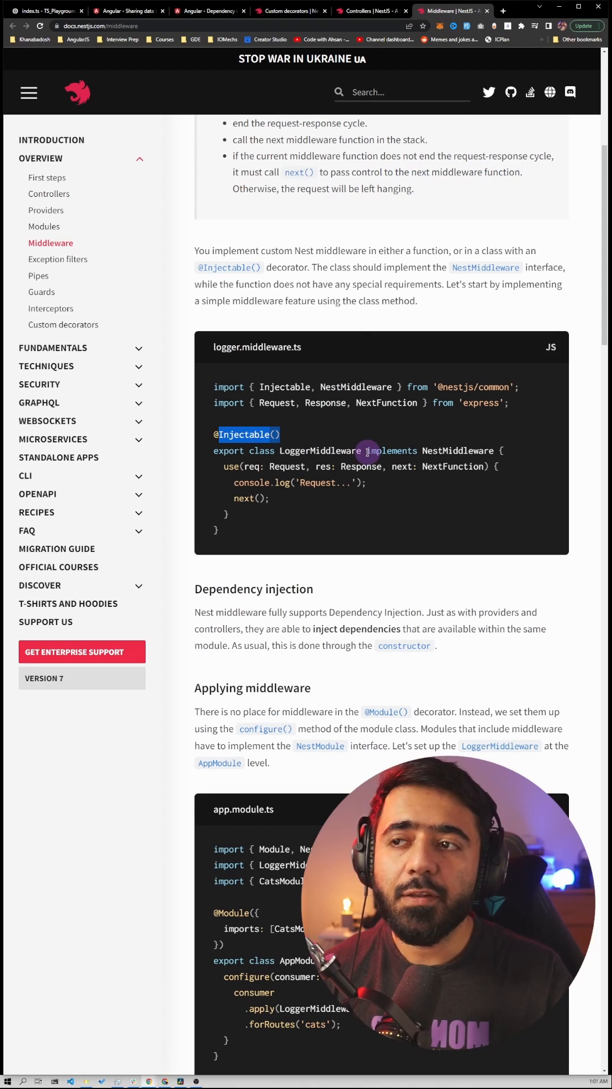
left_click(46, 10)
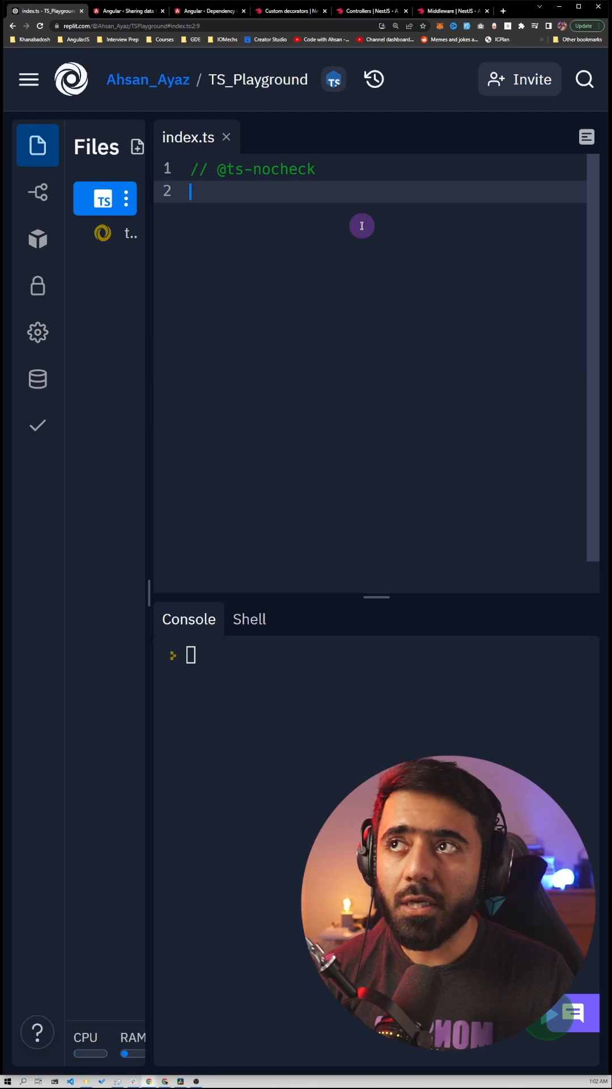
Write an empty class Shape and console.log(new Shape()), then run it to print Shape {}
type("class Shape {")
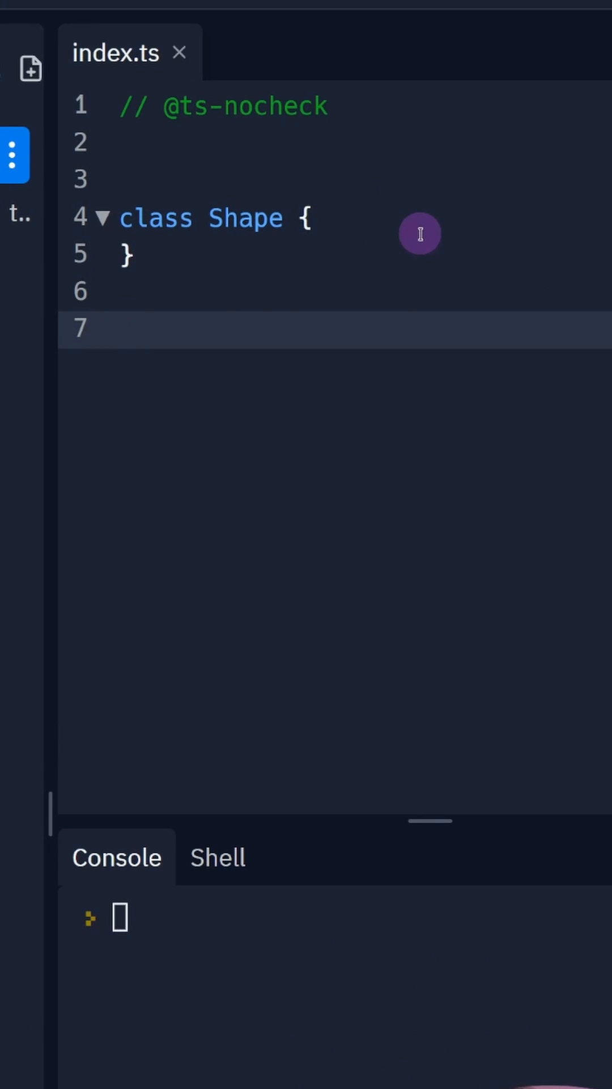
type("console.log(new Shape())")
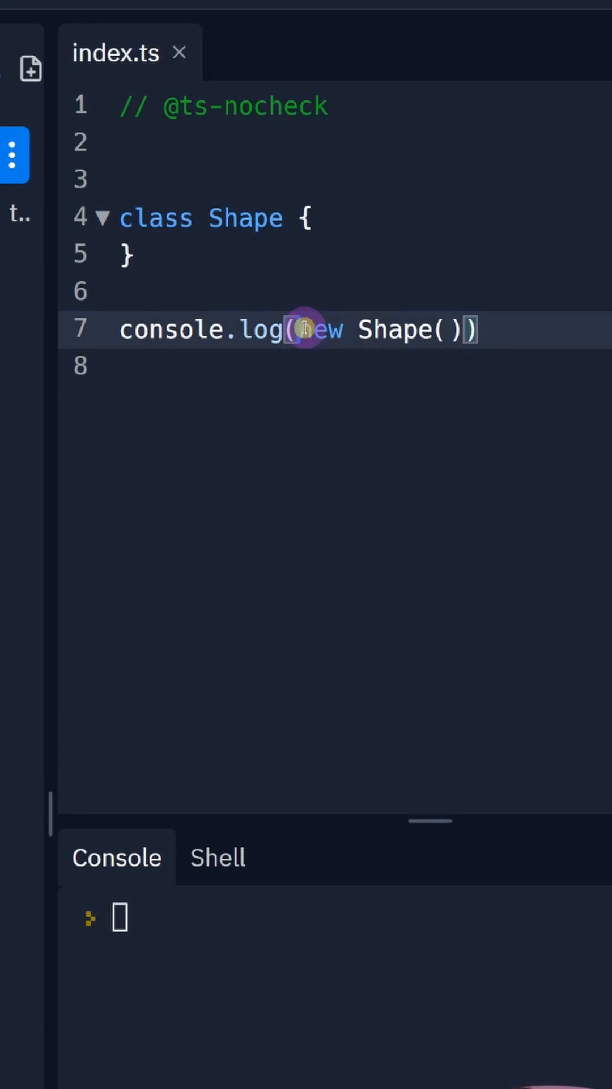
double_click(317, 330)
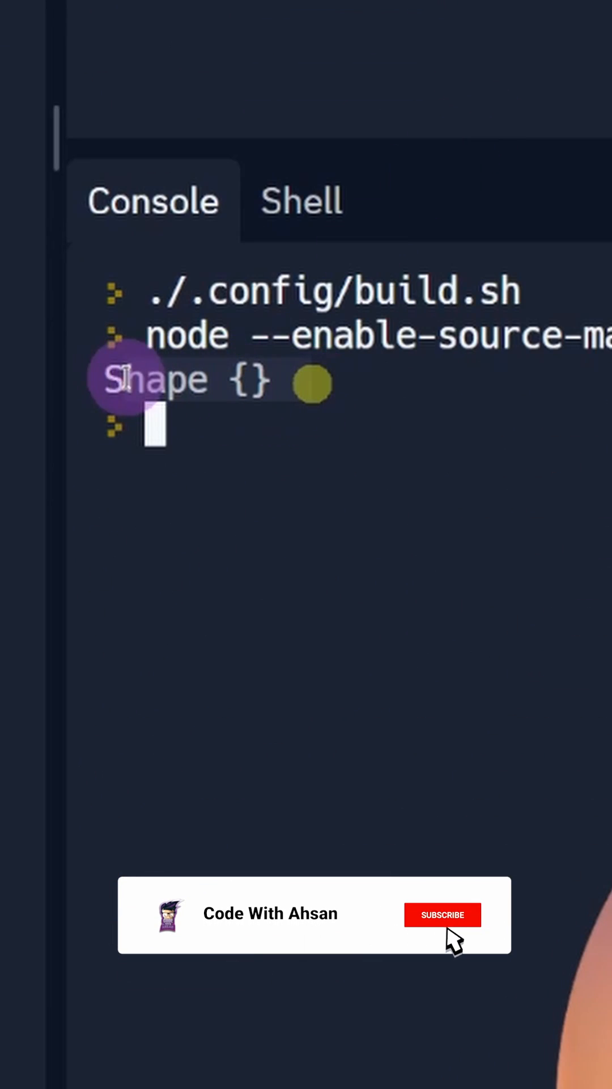
left_click(442, 914)
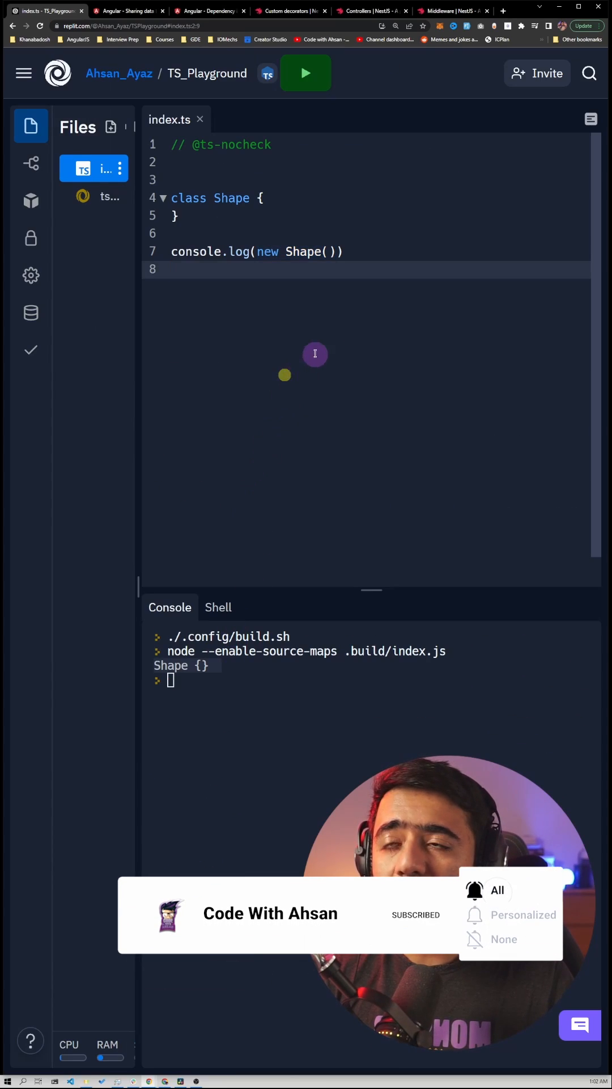
type("id!: string;")
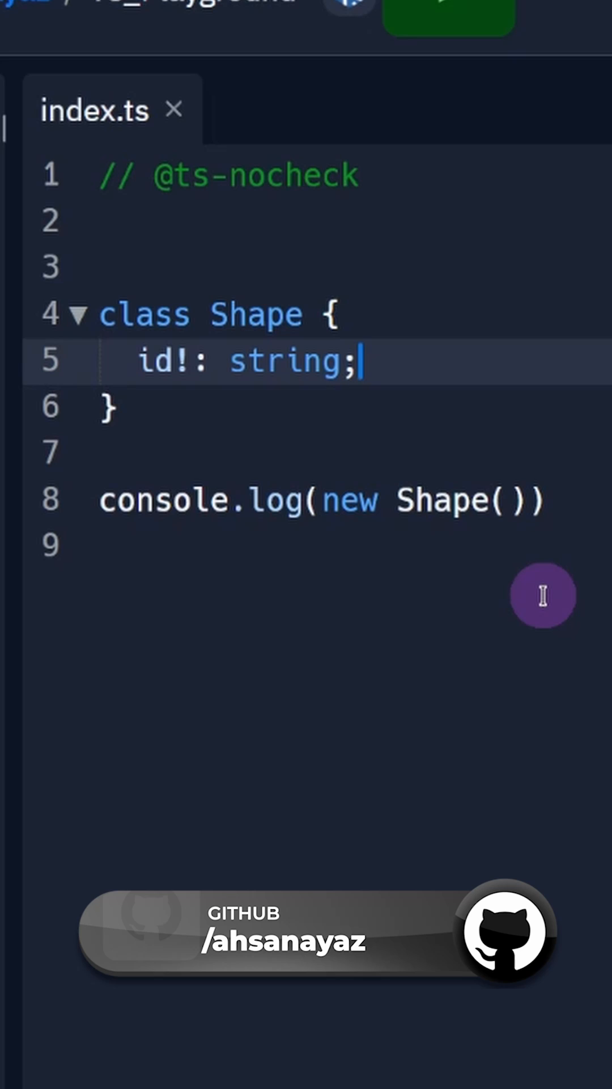
type("@uniqueId")
left_click(353, 221)
type("function uniqueId (target: Function) {")
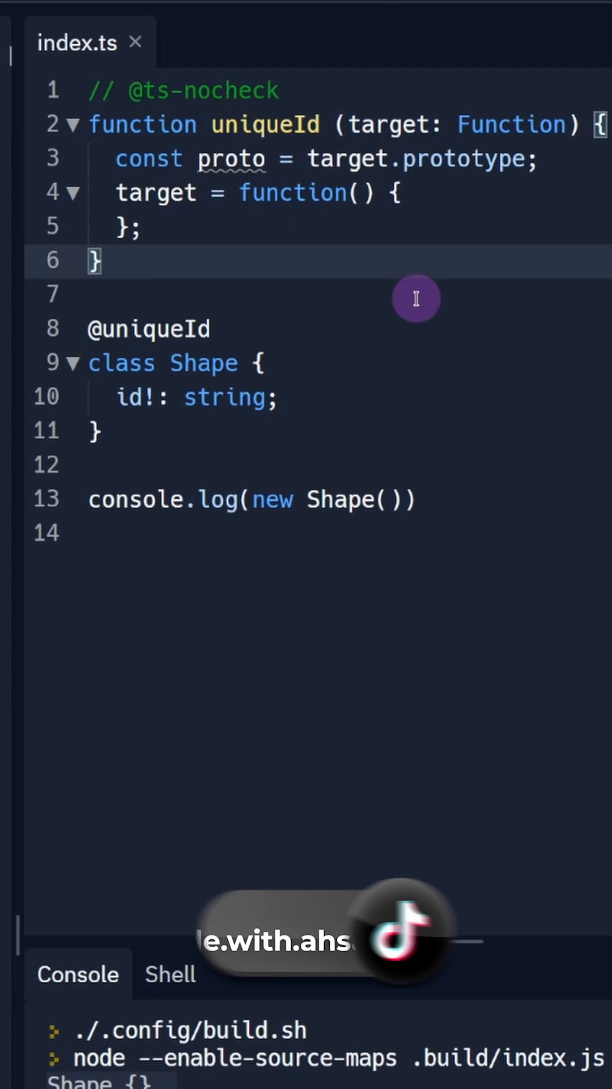
Set this.id = Date.now().toString(), restore target.prototype = proto, and run to print Shape with its id
type("this.id = Date.now().toString();")
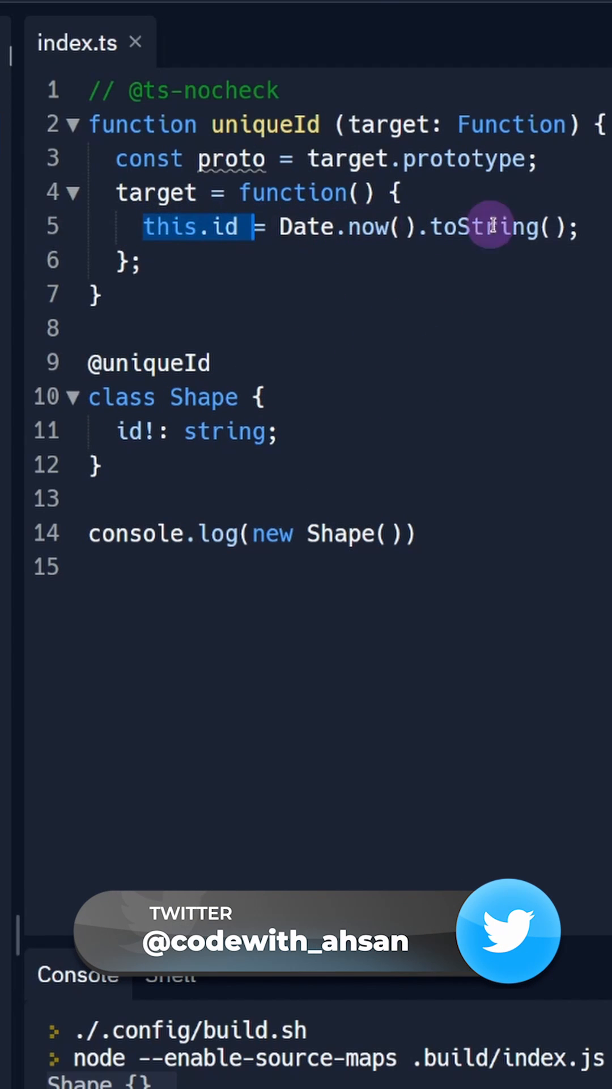
type("target.prototype = proto;")
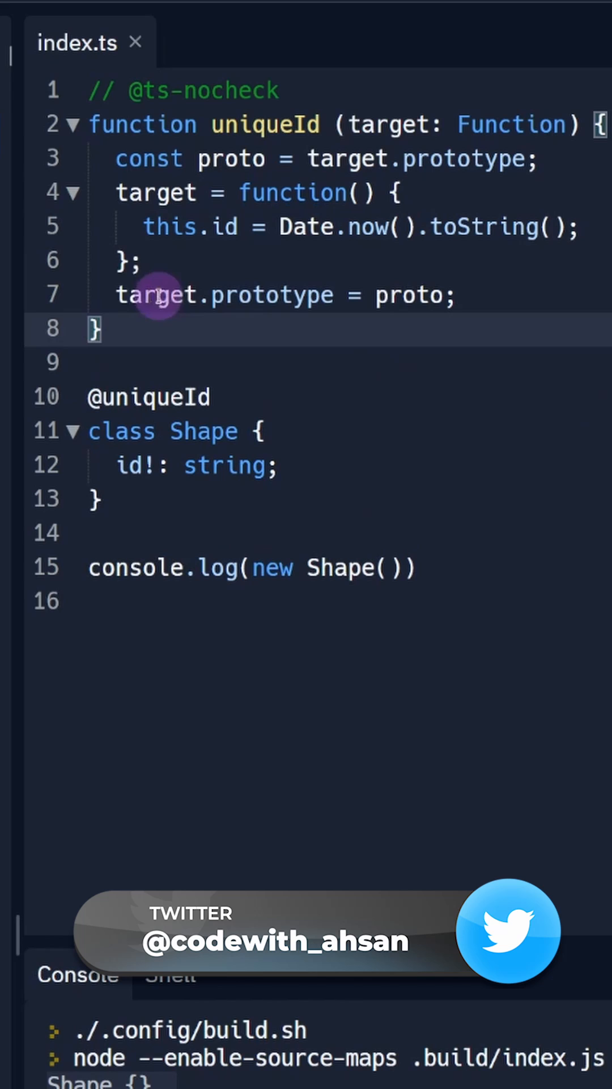
double_click(273, 295)
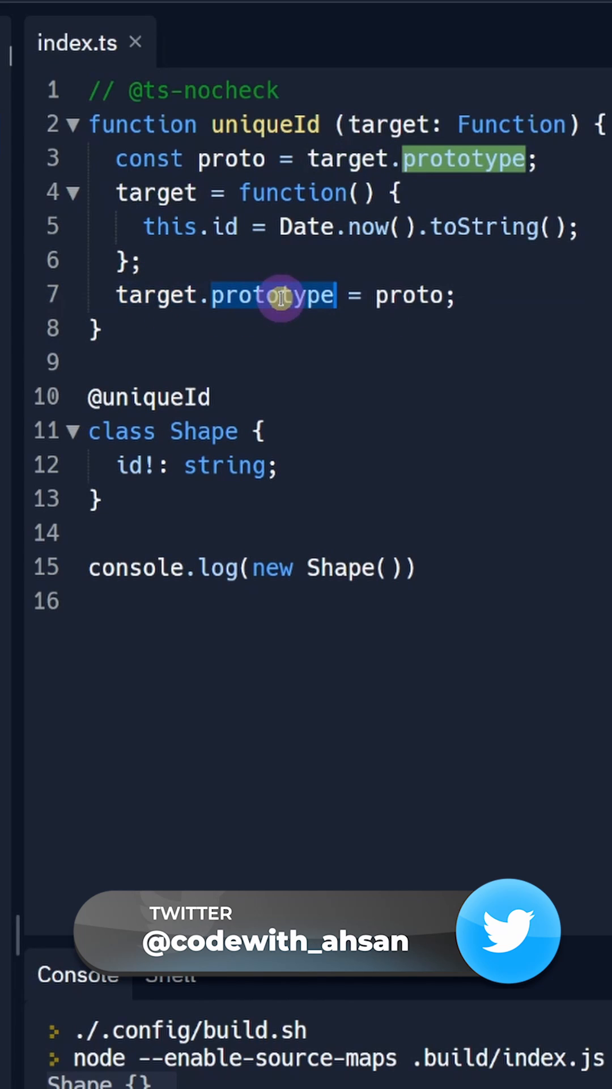
mouse_move(340, 159)
type("return target;")
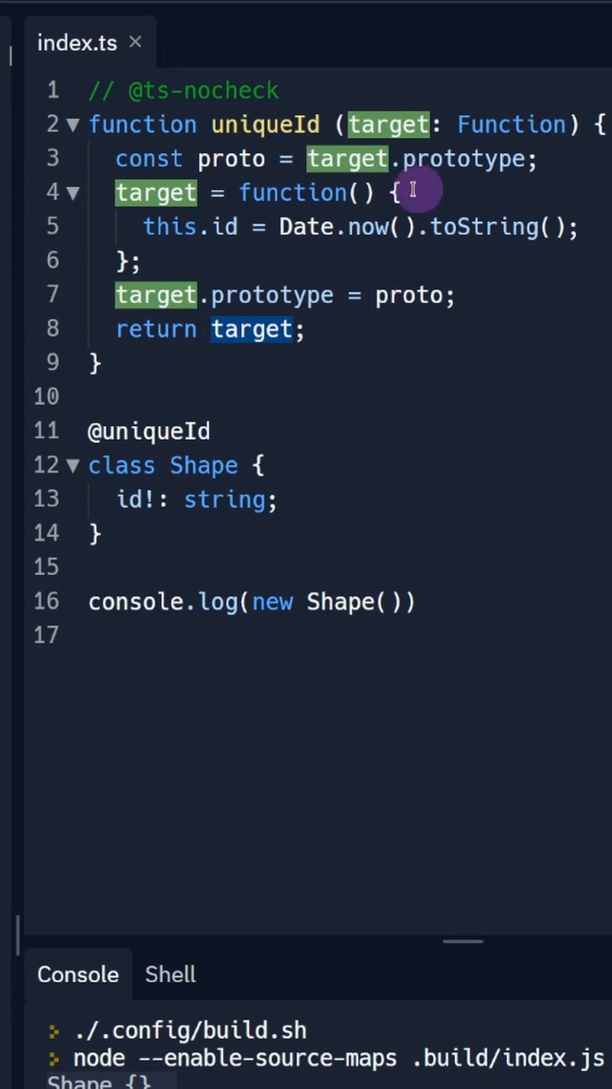
mouse_move(542, 350)
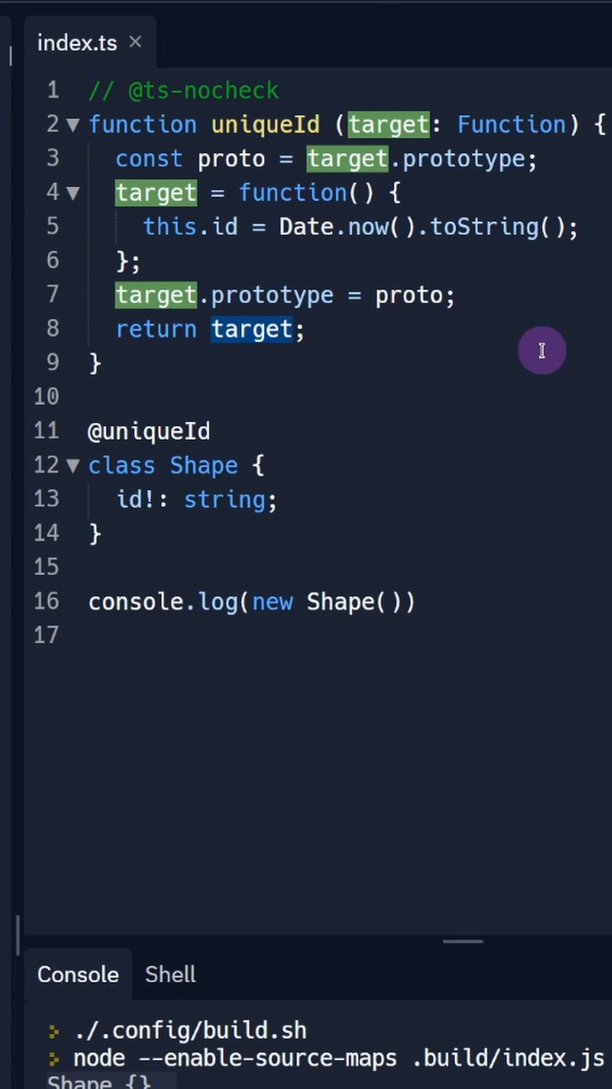
left_click(305, 72)
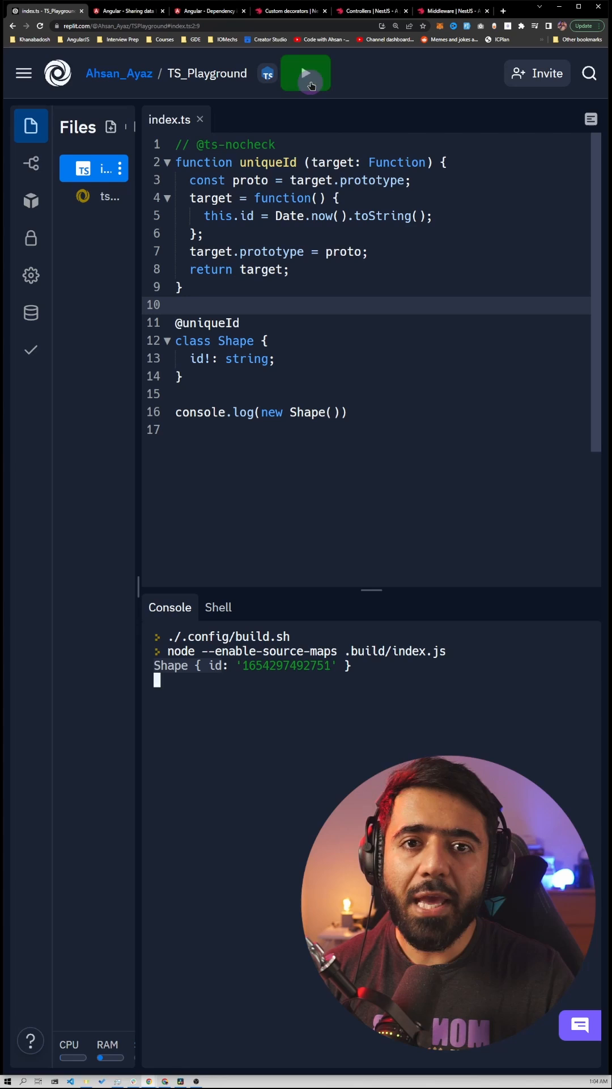